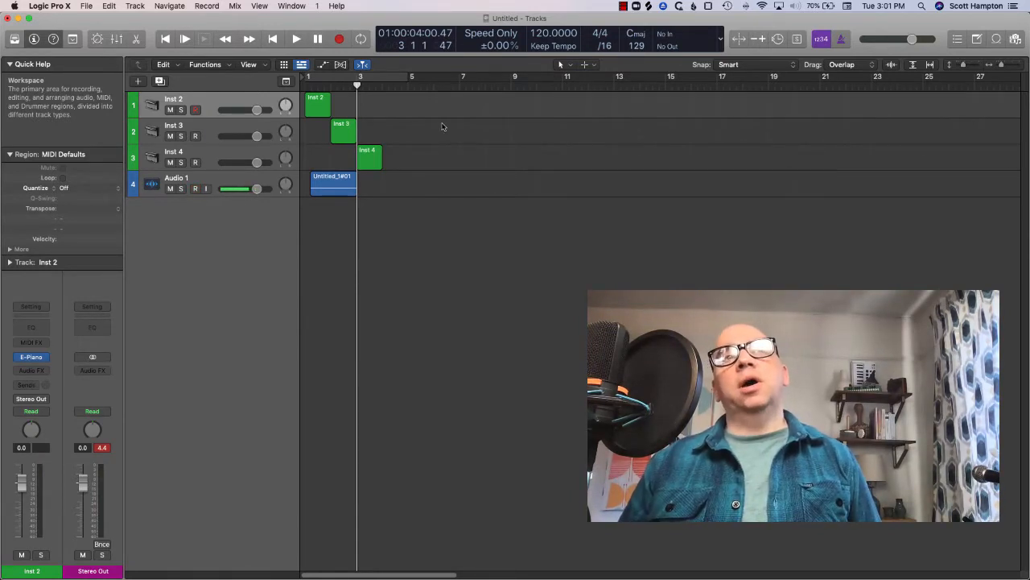
Reach the Display preferences and the track colour options
left_click(195, 188)
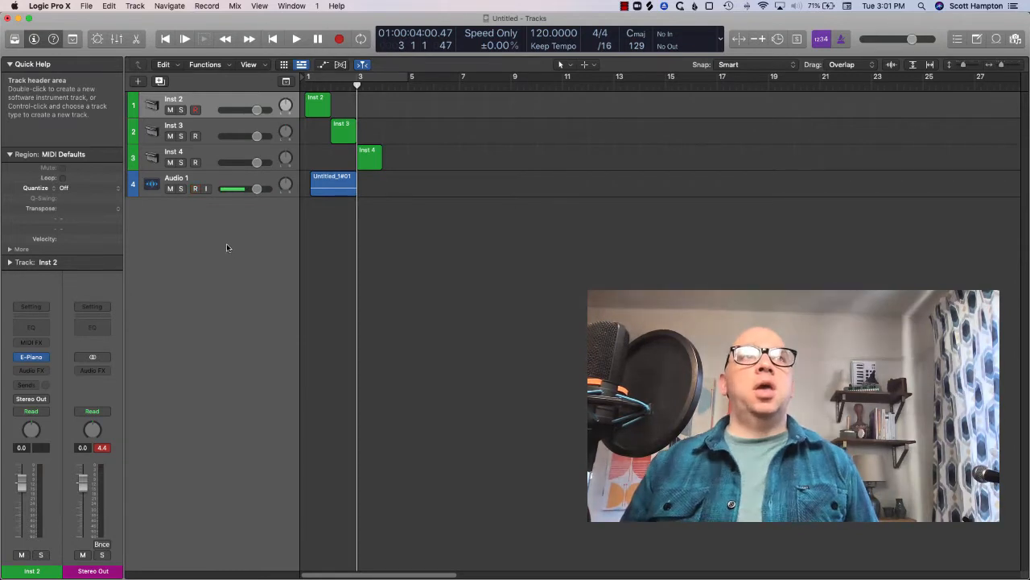
left_click(45, 6)
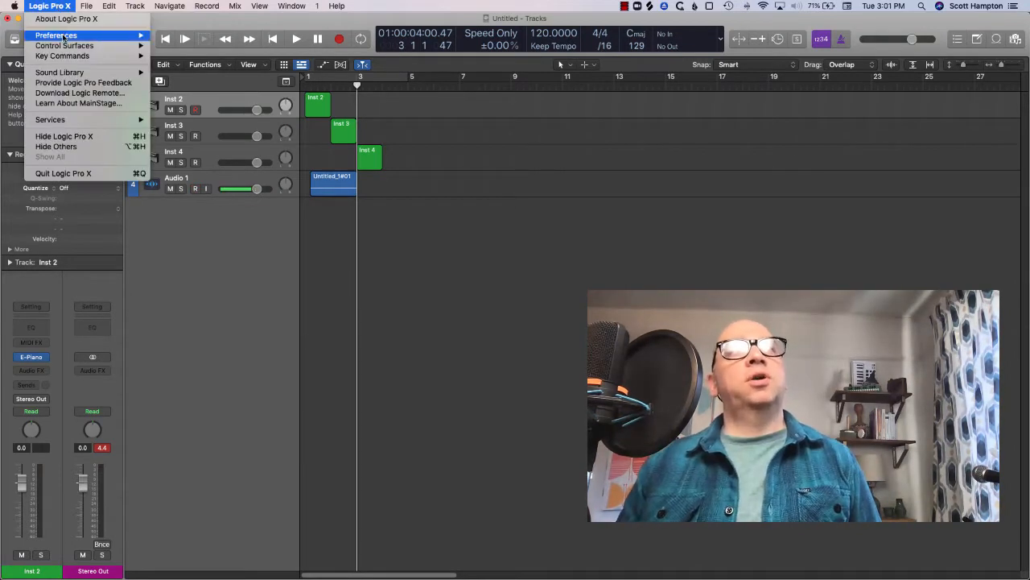
mouse_move(56, 36)
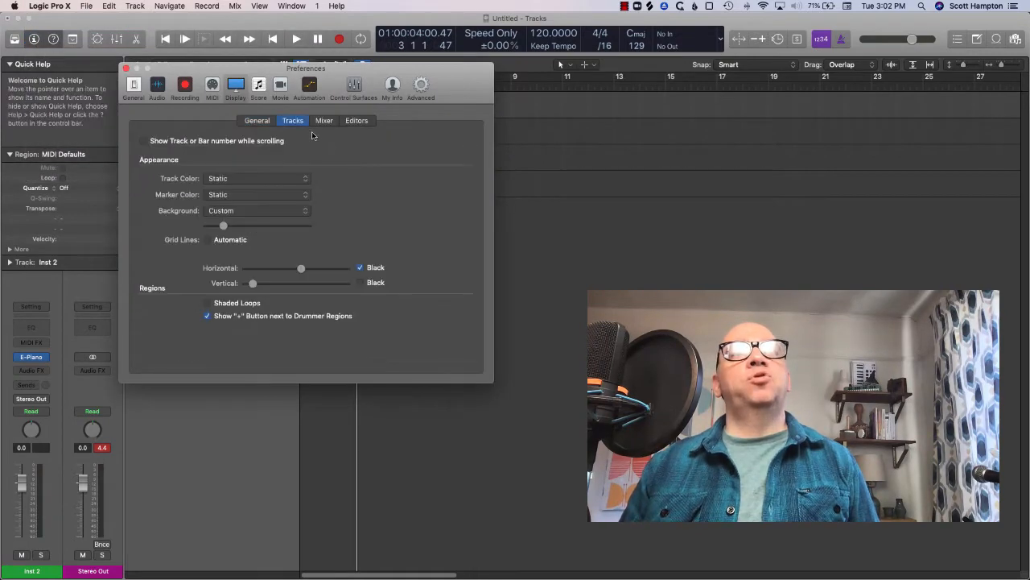
mouse_move(229, 177)
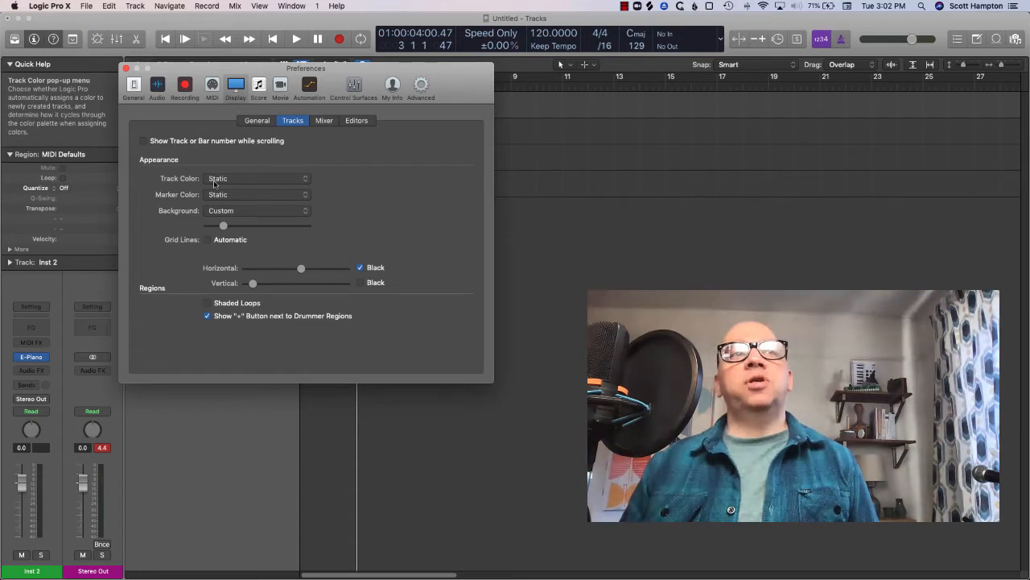
left_click(255, 177)
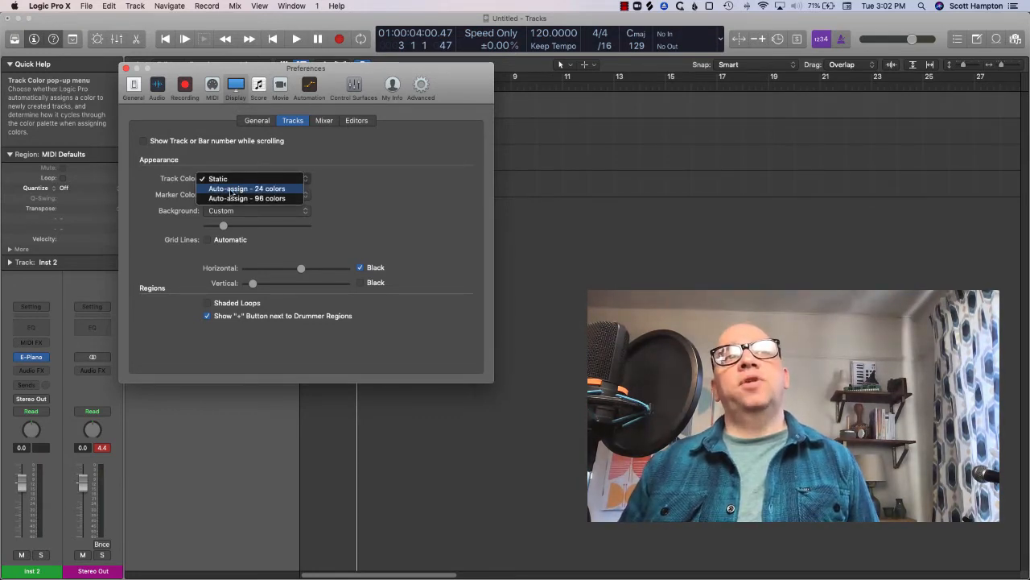
mouse_move(248, 198)
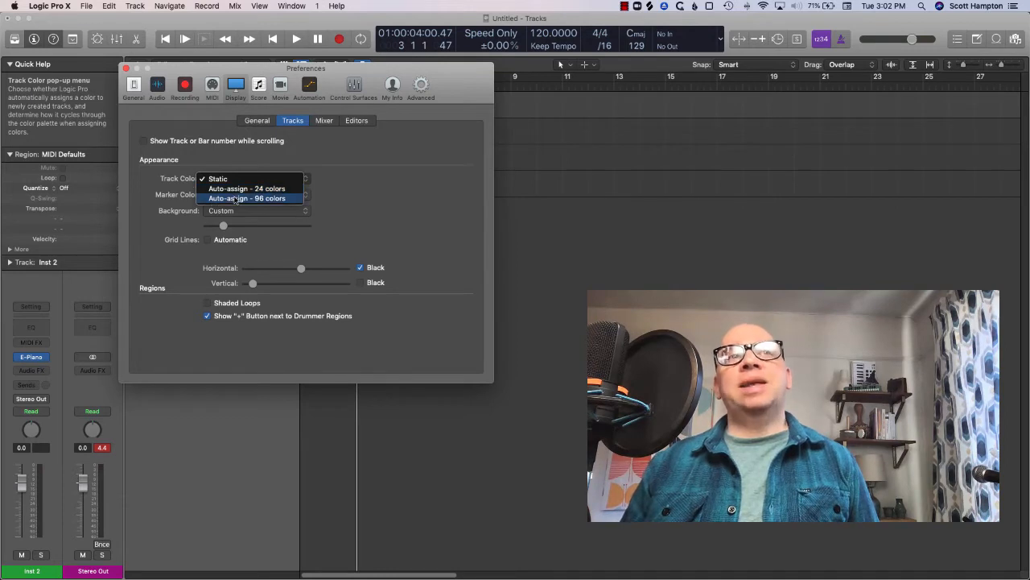
mouse_move(245, 187)
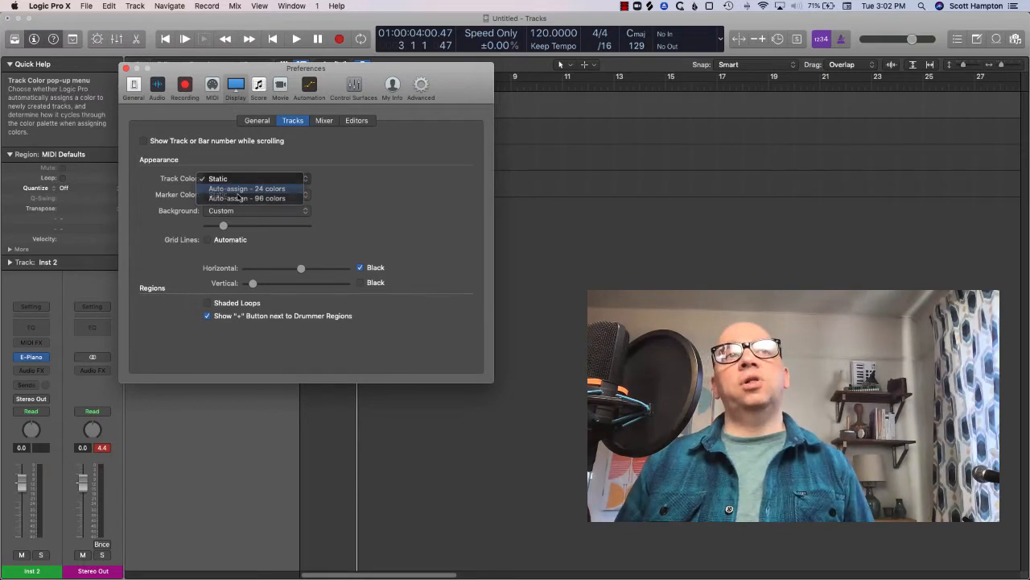
Set Track Color and Marker Color to Auto-assign - 24 colors
left_click(248, 189)
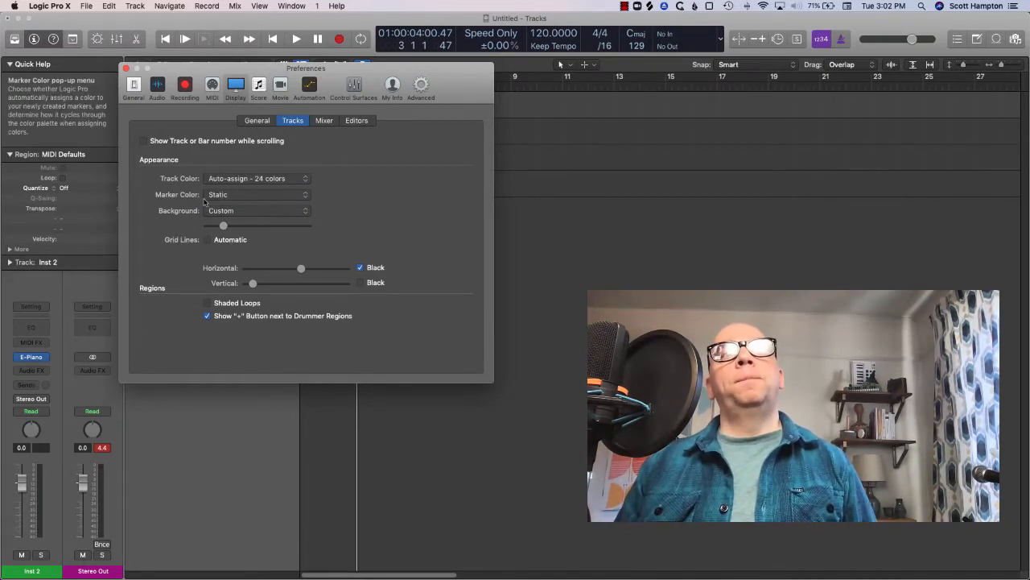
left_click(256, 194)
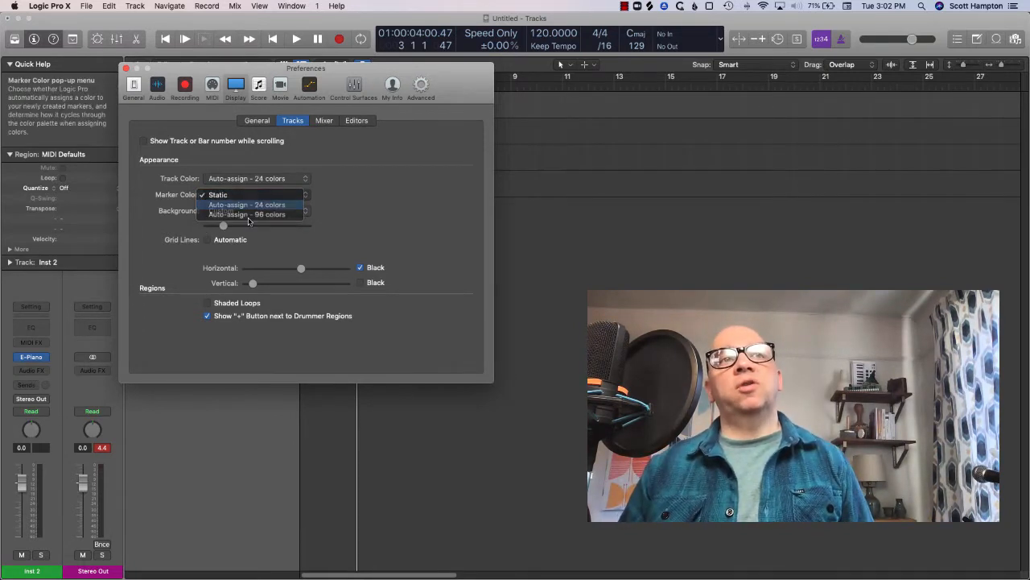
left_click(247, 205)
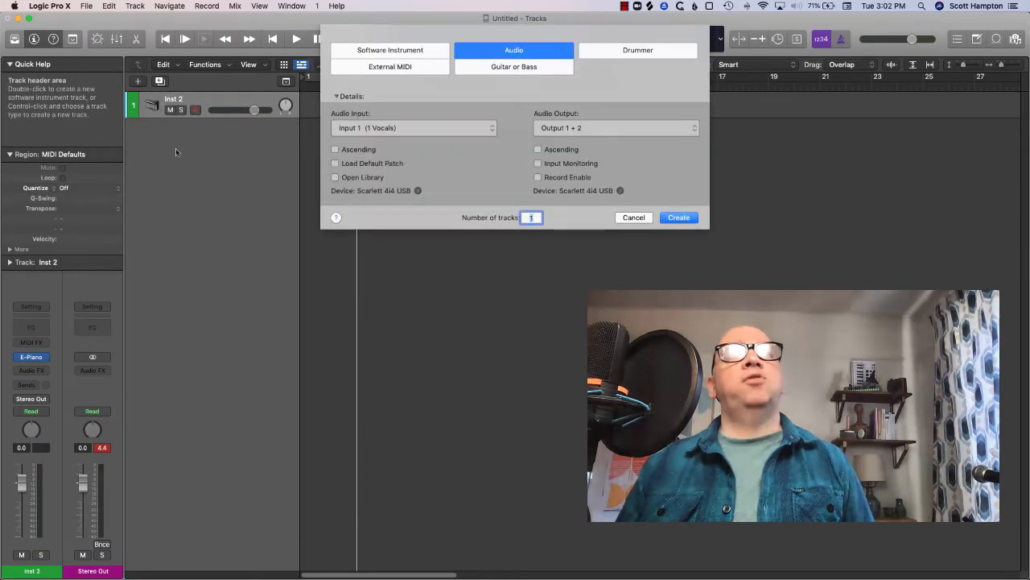
Create software instrument tracks until Inst 1 to Inst 7 exist in shifting colours
left_click(390, 50)
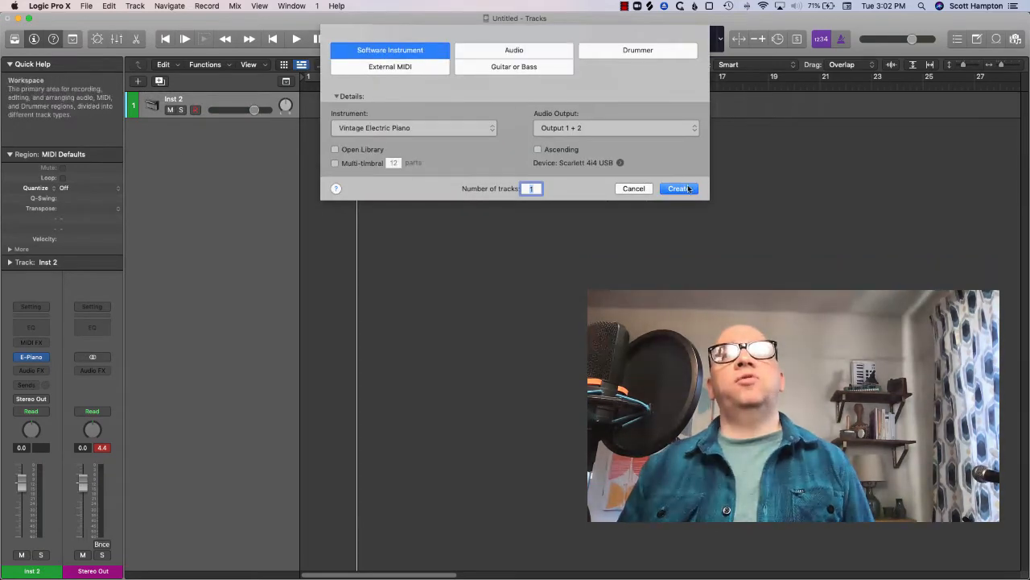
left_click(677, 189)
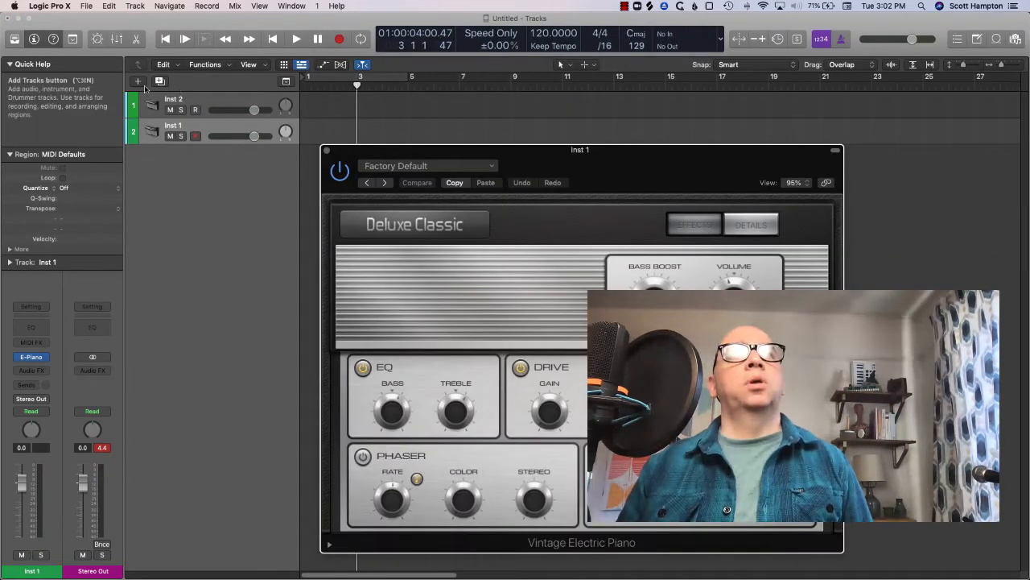
left_click(138, 81)
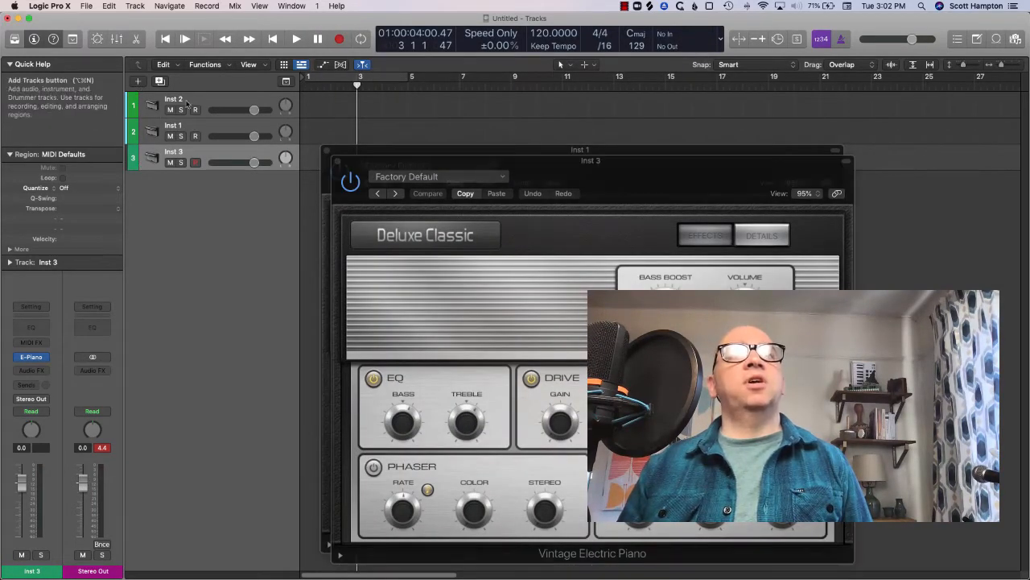
left_click(141, 81)
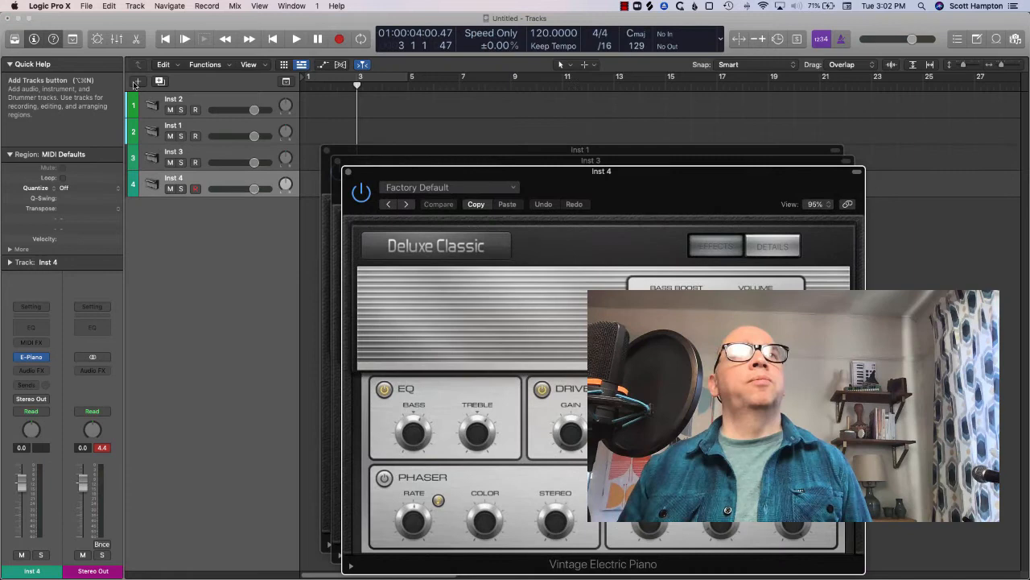
left_click(138, 81)
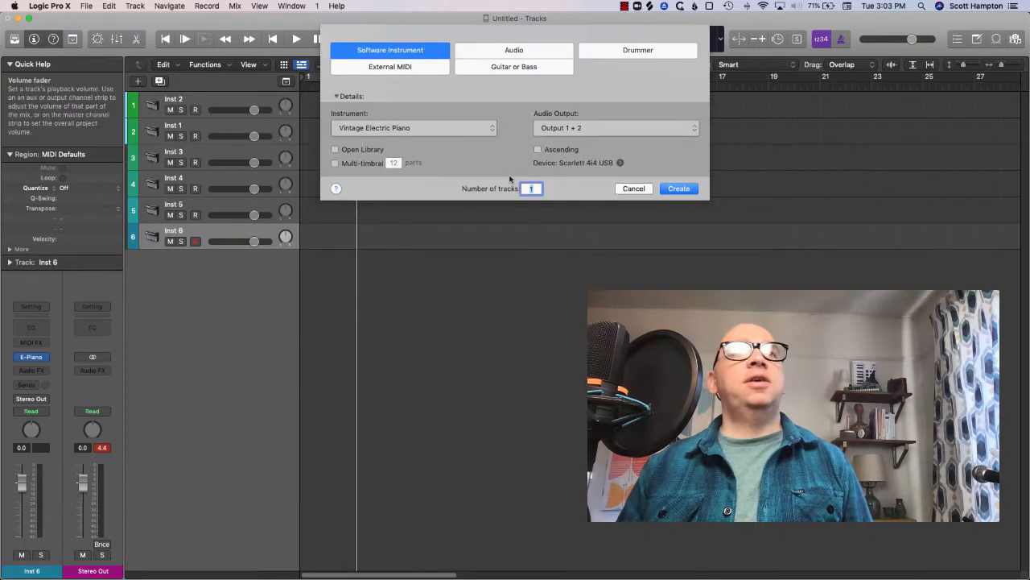
left_click(680, 188)
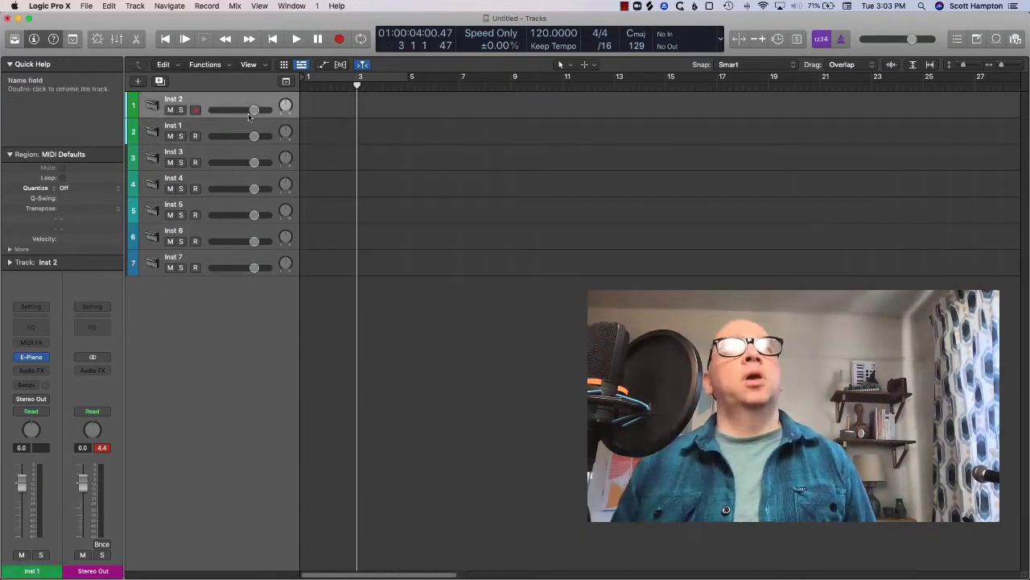
Create empty MIDI regions on Inst 2 and the following track lanes, each taking its track colour
right_click(342, 110)
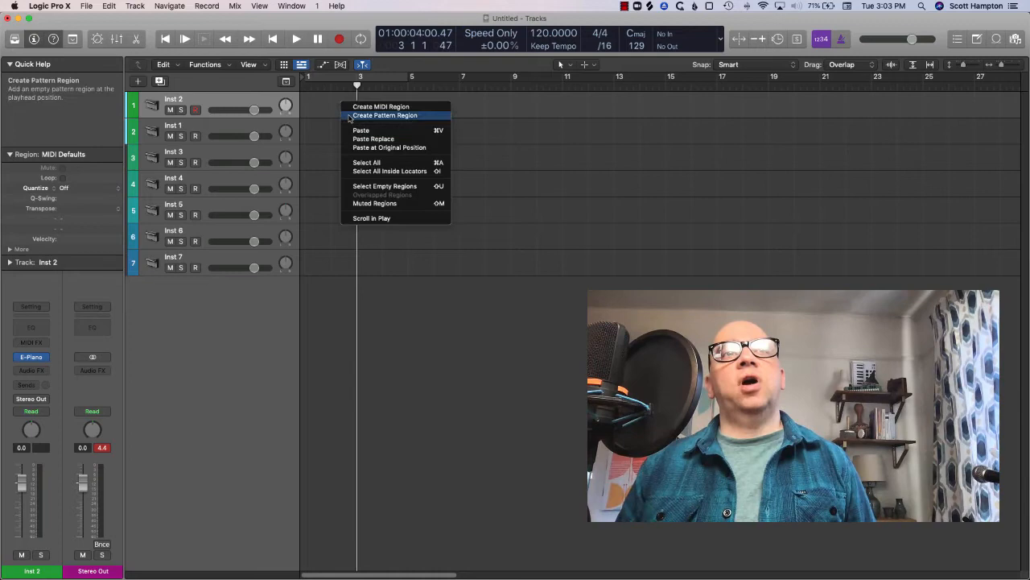
left_click(380, 107)
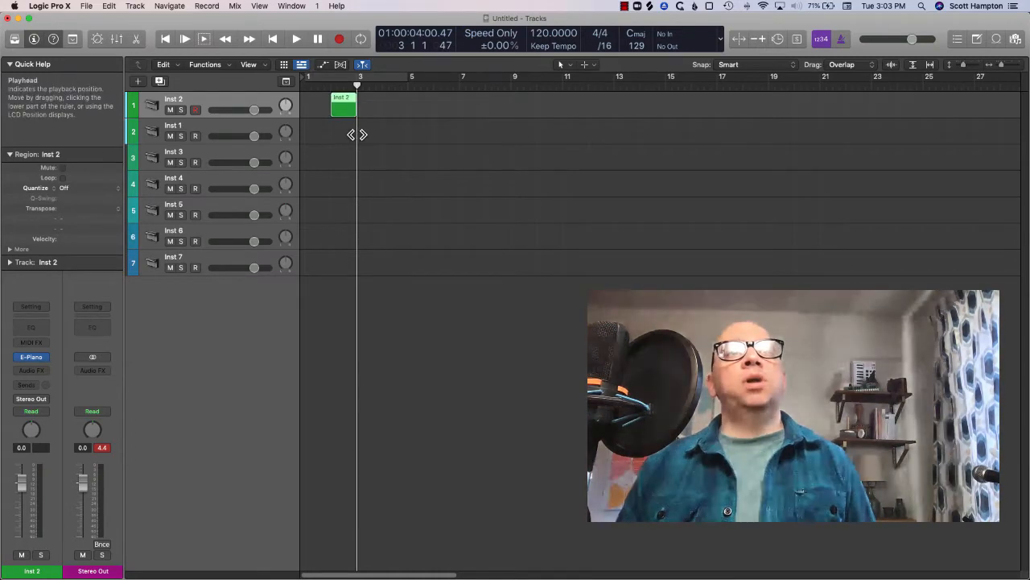
right_click(367, 132)
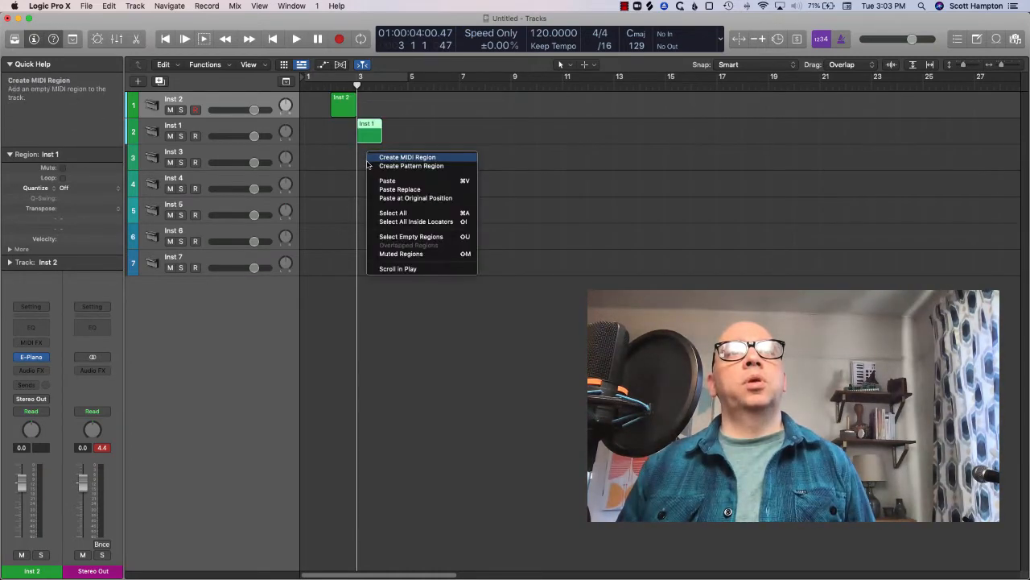
left_click(408, 158)
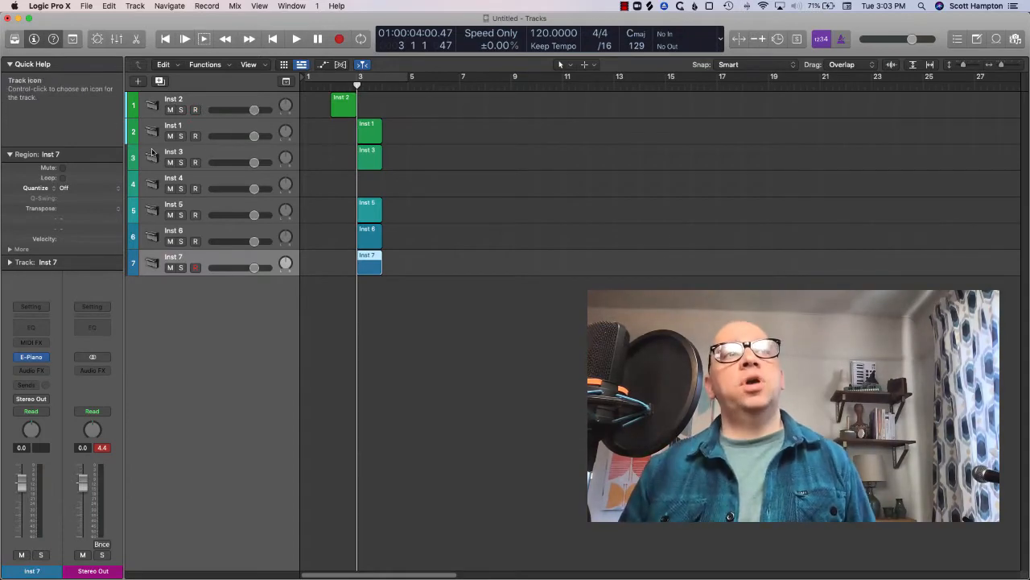
mouse_move(233, 268)
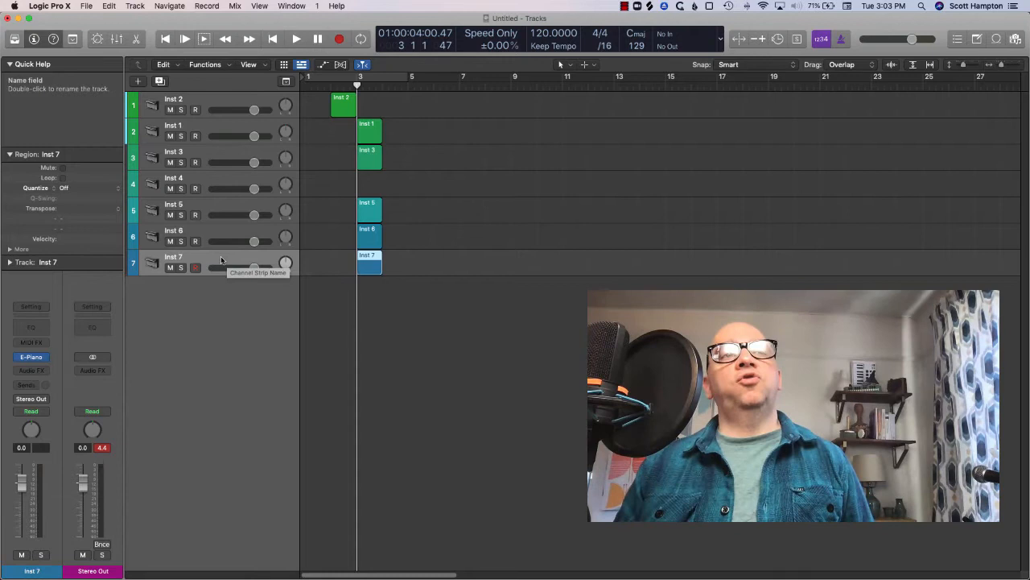
right_click(222, 261)
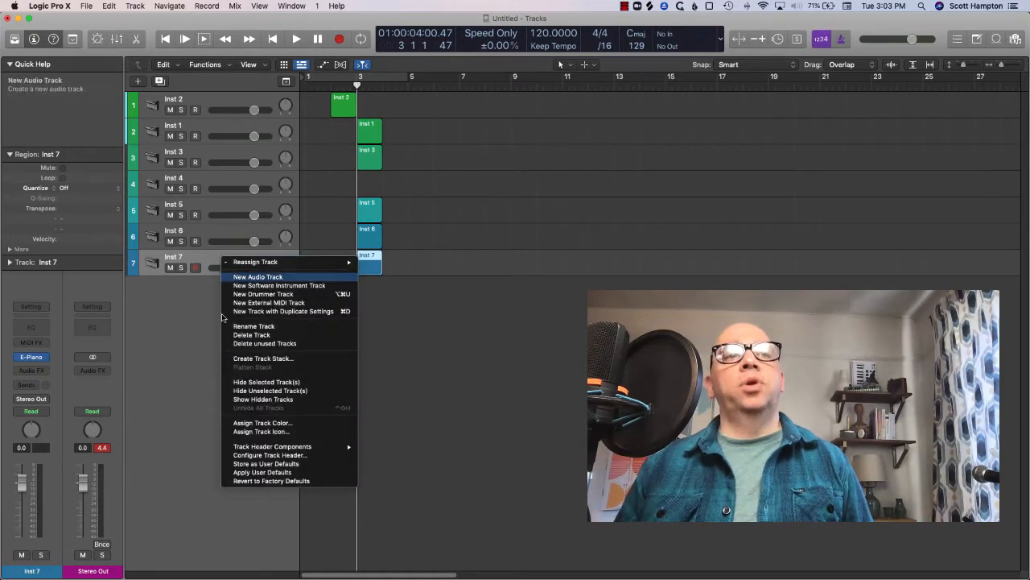
mouse_move(272, 446)
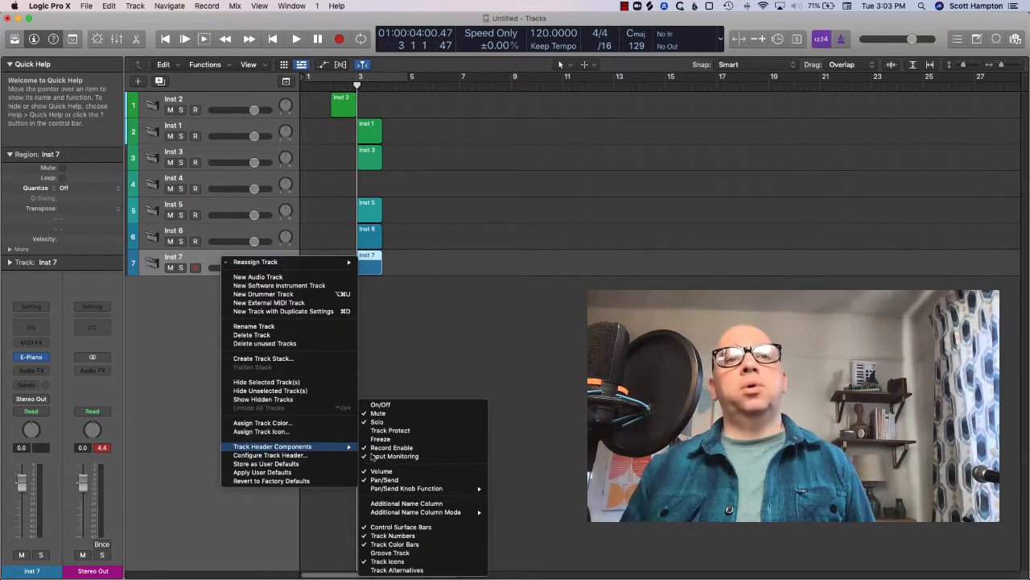
mouse_move(393, 544)
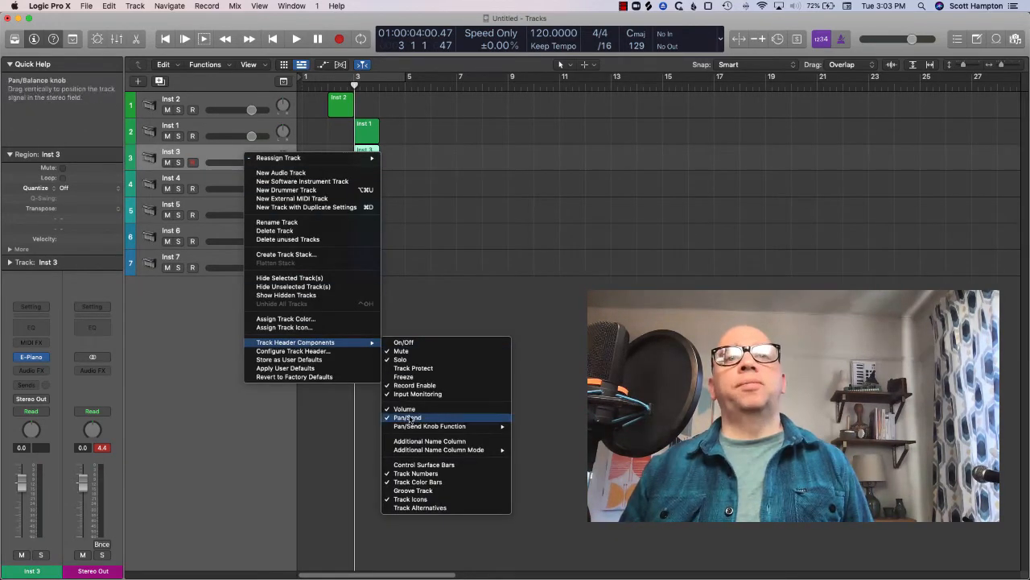
mouse_move(107, 119)
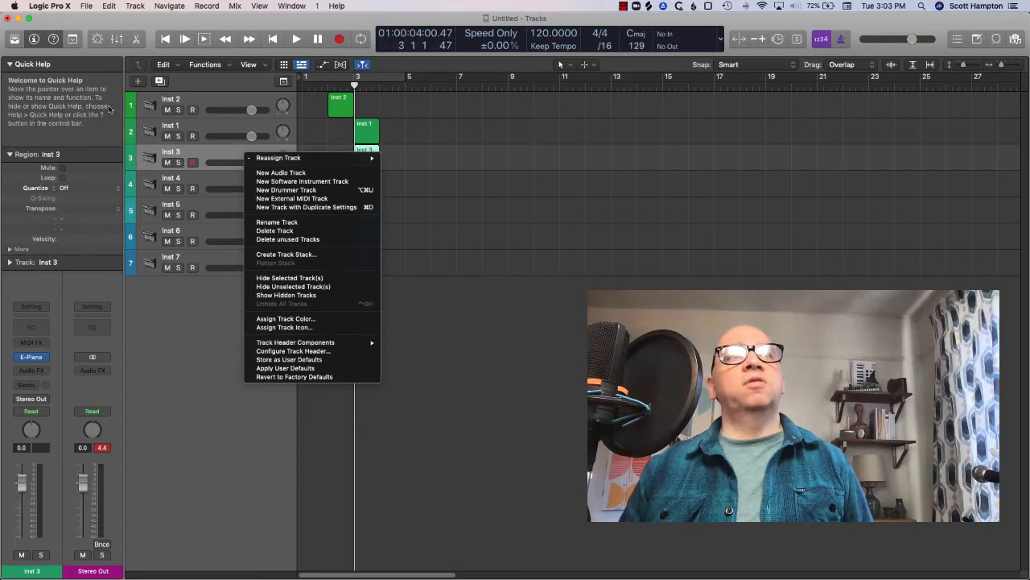
left_click(461, 128)
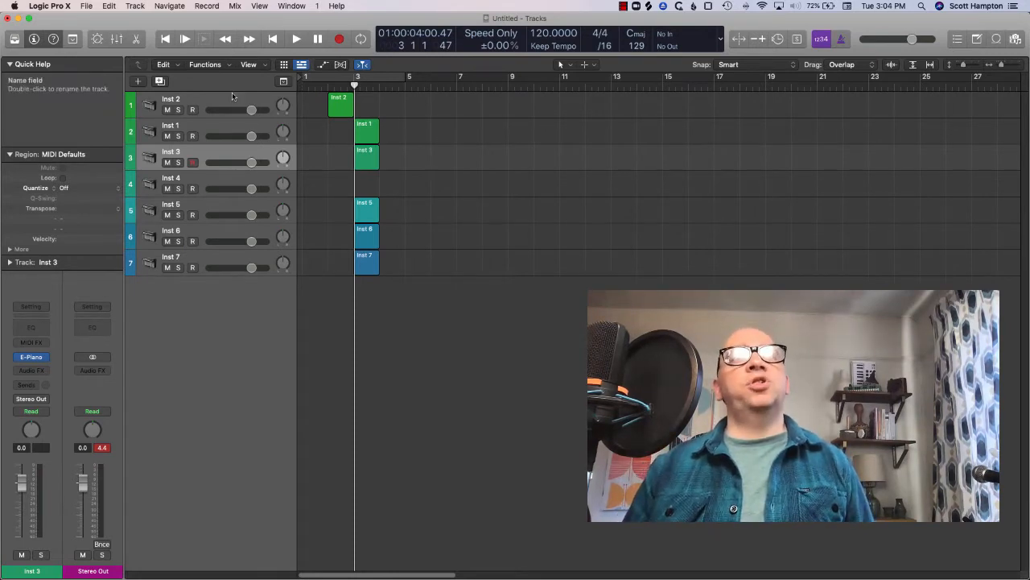
mouse_move(283, 81)
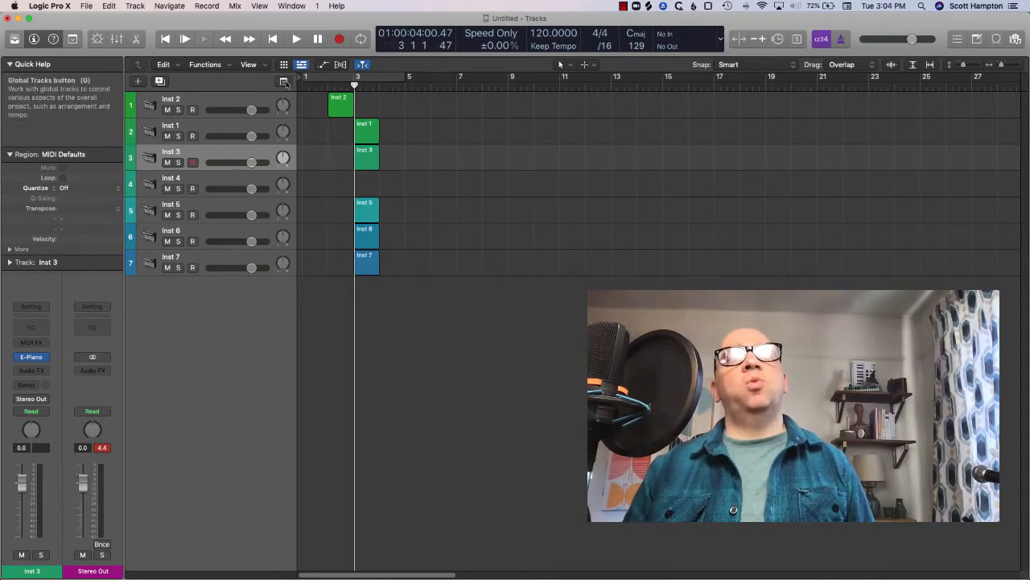
Show the global tracks and add a marker at the playhead position
left_click(284, 80)
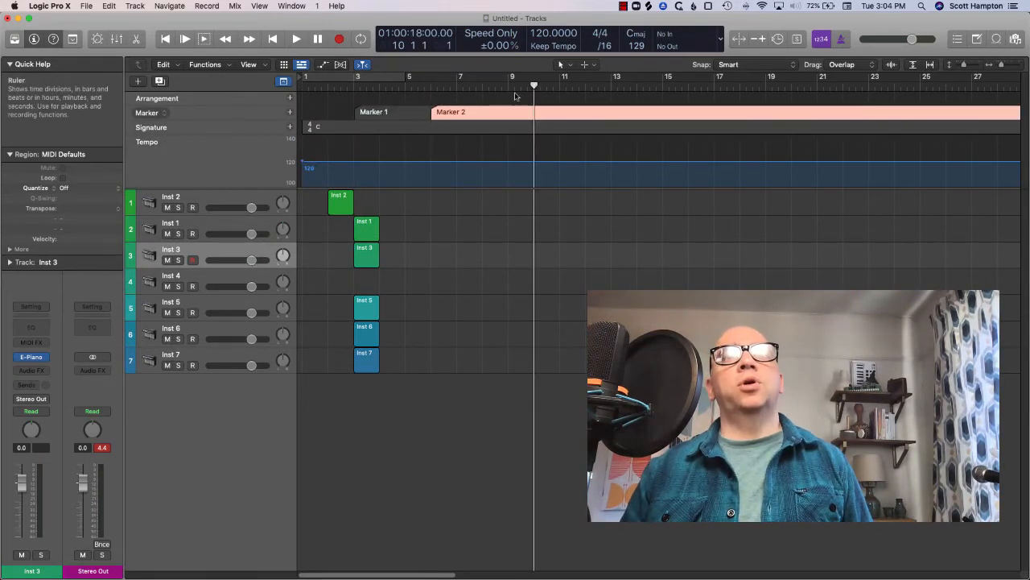
mouse_move(290, 113)
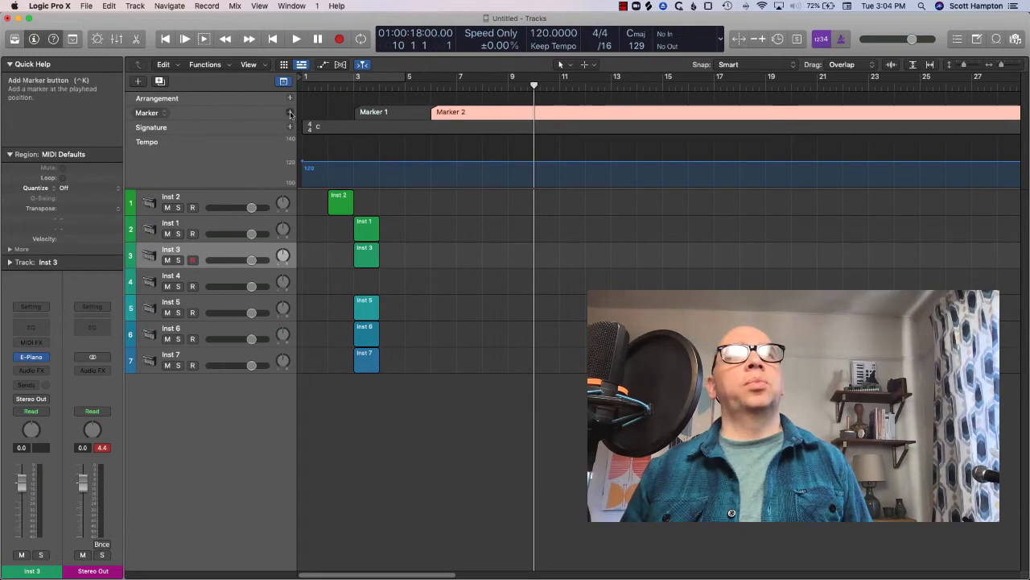
left_click(290, 113)
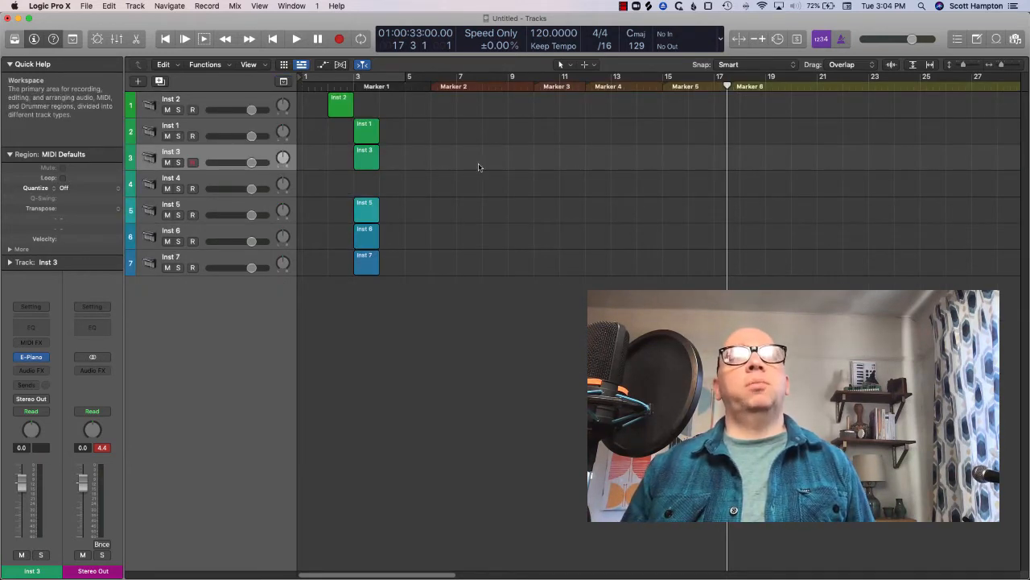
mouse_move(445, 216)
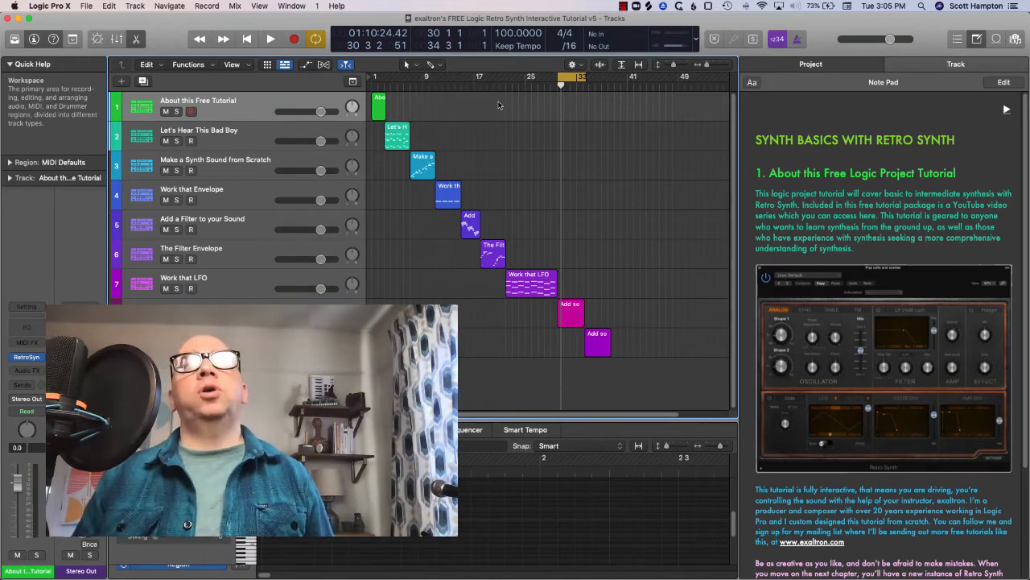
mouse_move(509, 171)
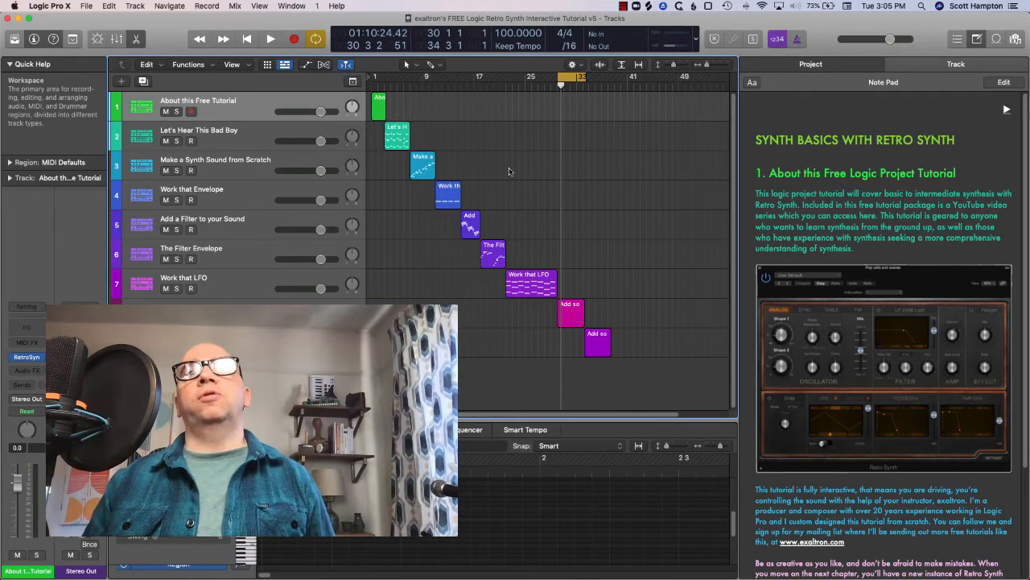
mouse_move(557, 183)
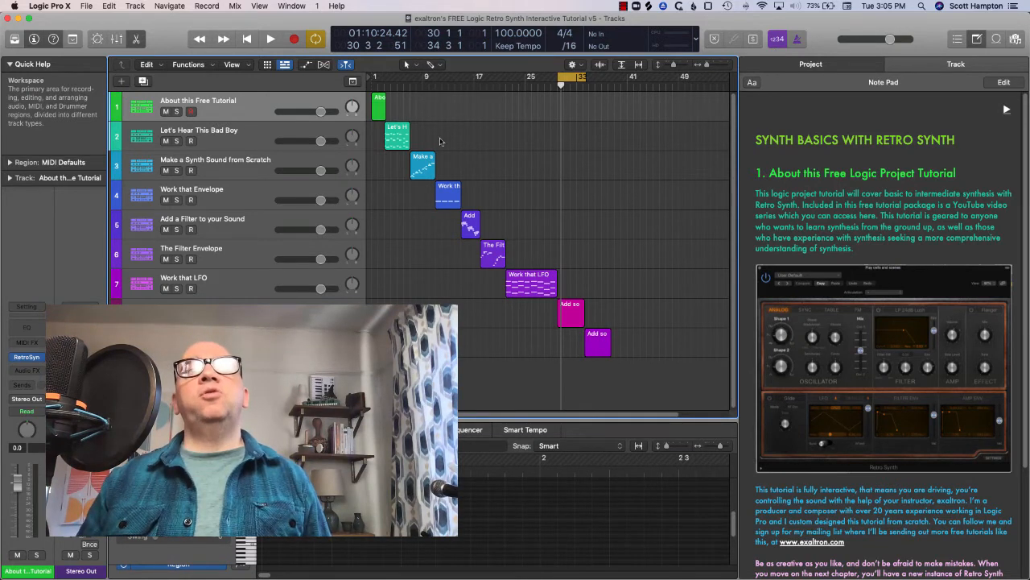
mouse_move(353, 111)
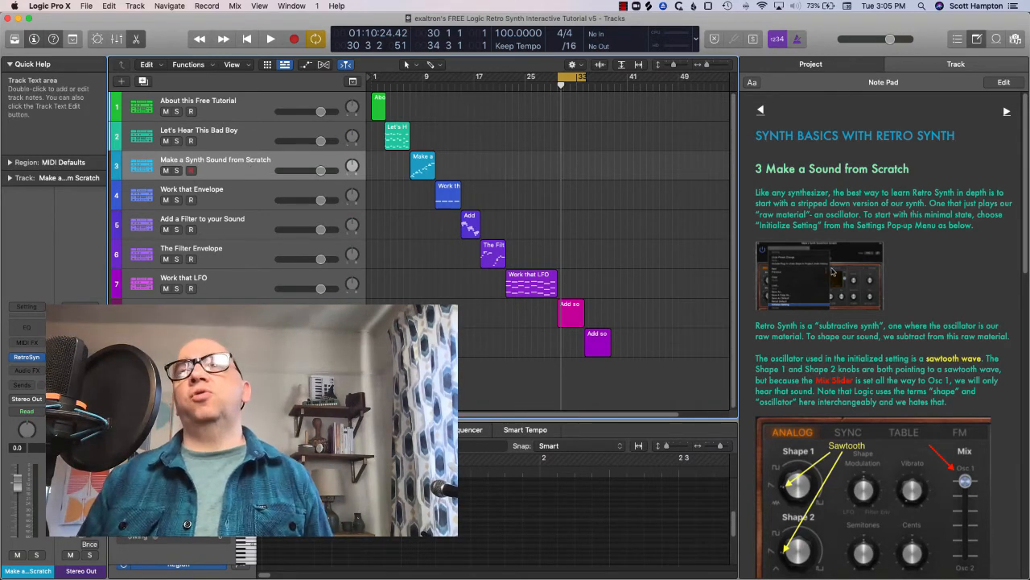
Scroll the Retro Synth tutorial project to the 'Add a Filter to your Sound' track notes
scroll("down", 3)
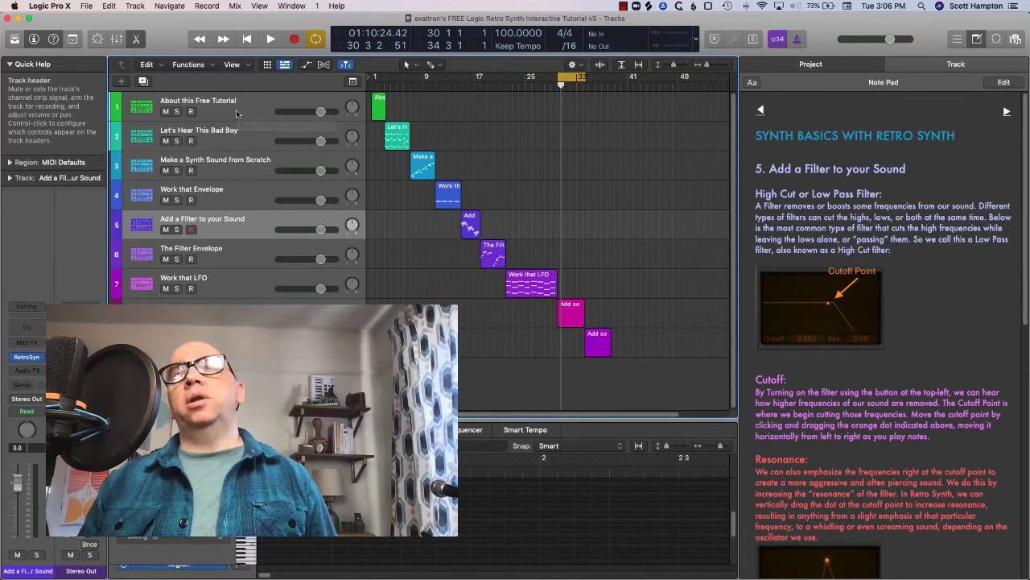
mouse_move(305, 120)
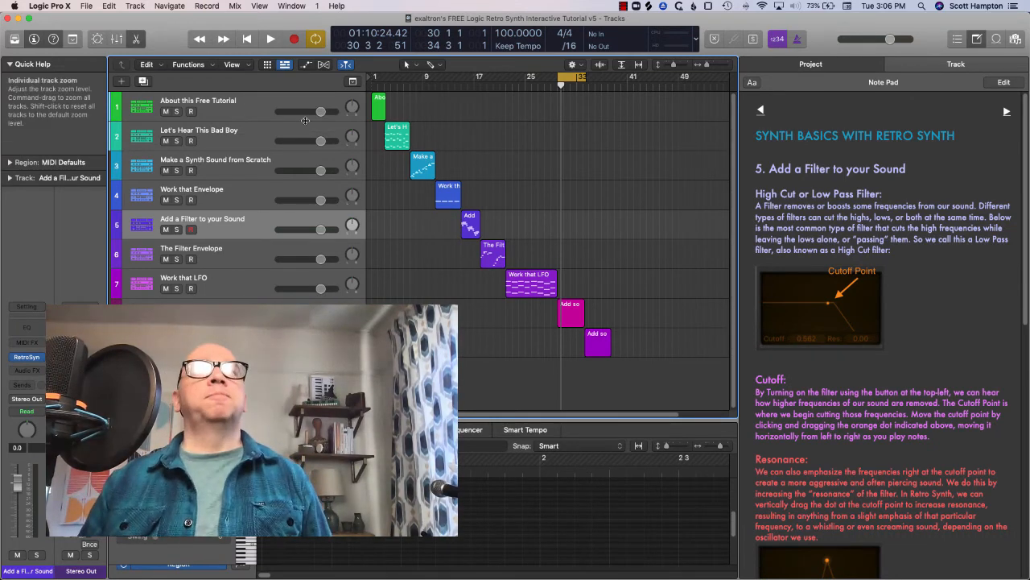